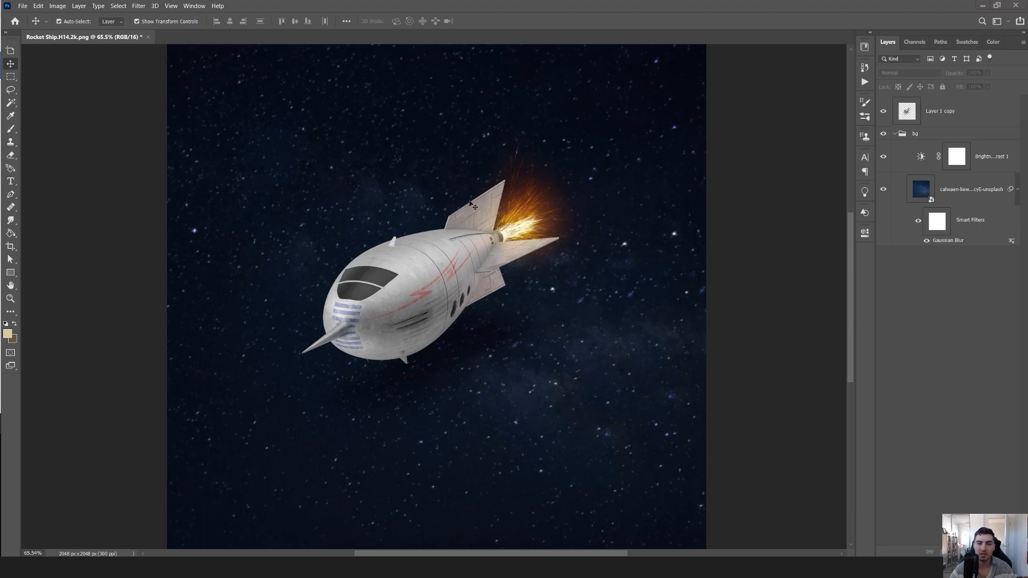
{"action": "mouse_move", "coordinate": [414, 300]}
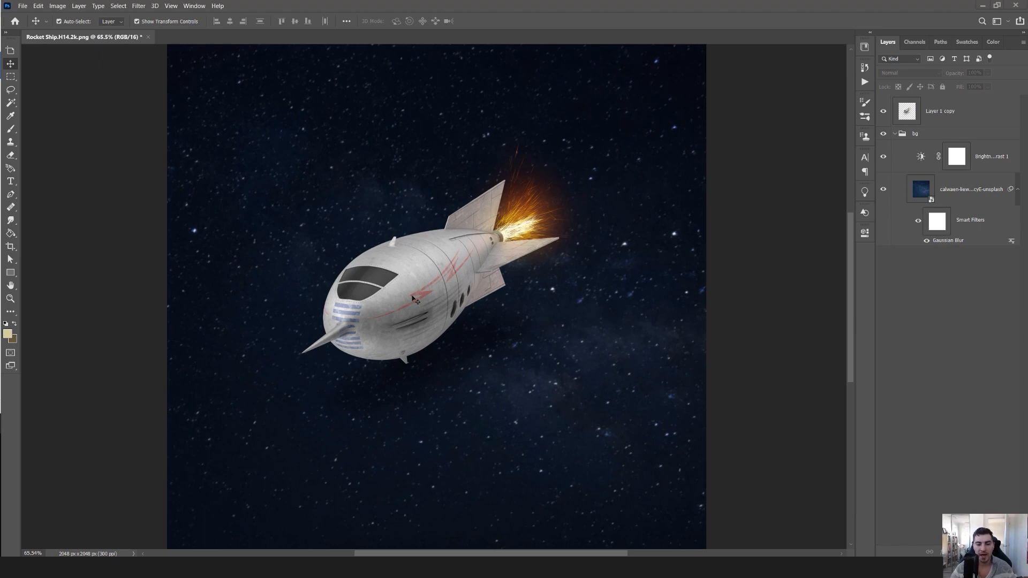
{"action": "mouse_move", "coordinate": [450, 247]}
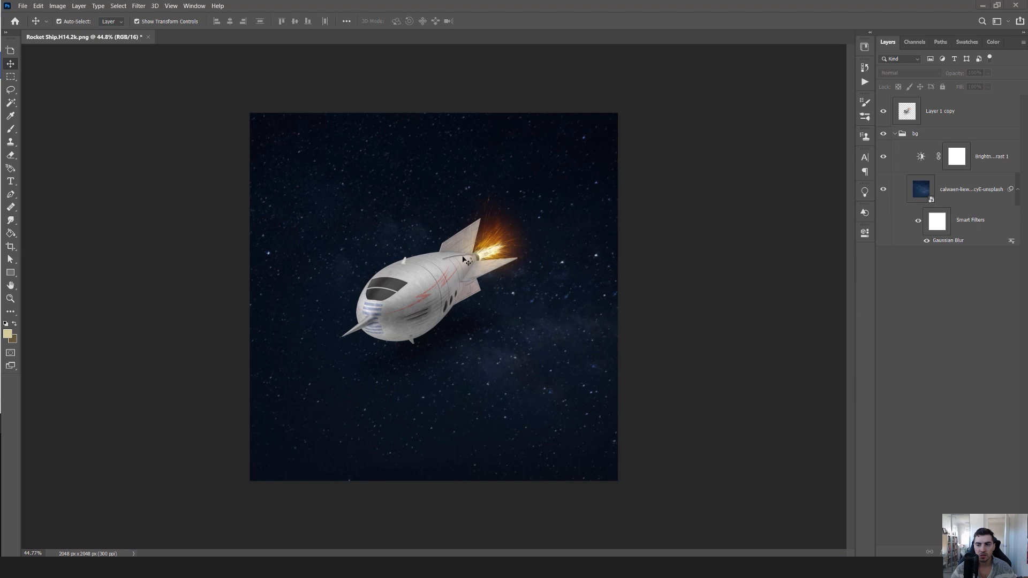
{"action": "mouse_move", "coordinate": [901, 142]}
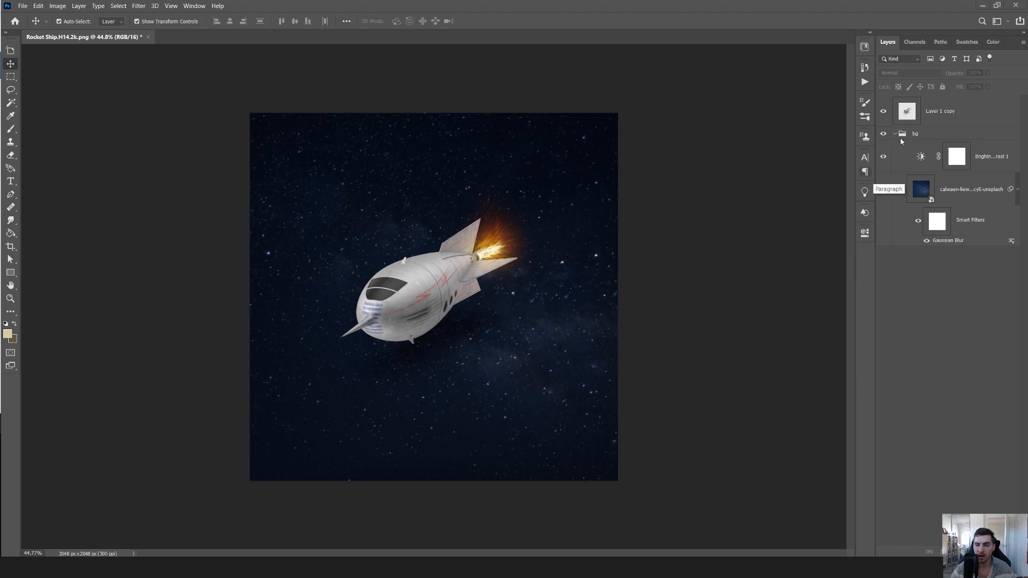
- Rename the rocket layer to 'Rocket ship' and duplicate it as 'Rocket ship copy'
{"action": "left_click", "coordinate": [883, 133]}
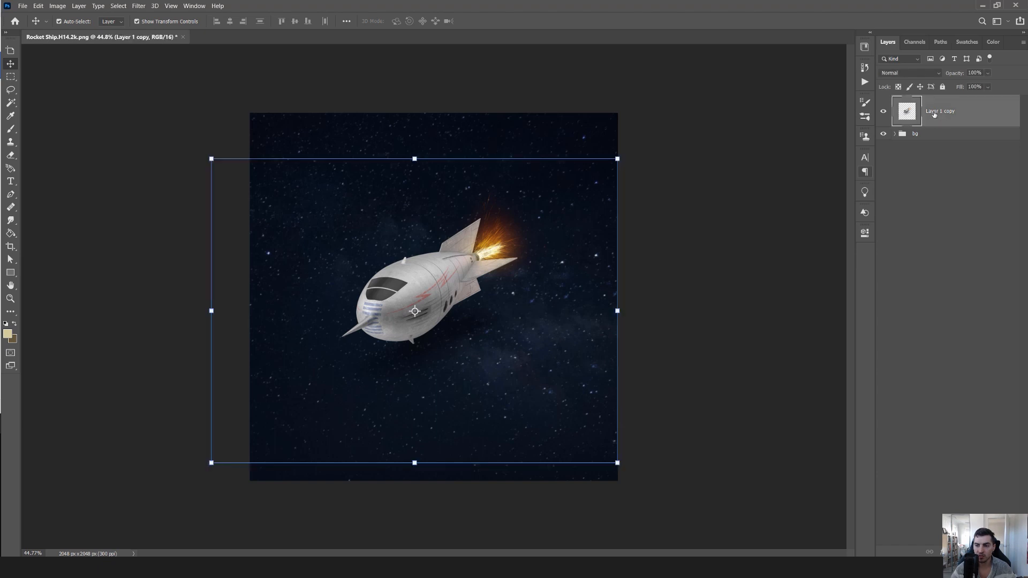
{"action": "double_click", "coordinate": [938, 110]}
{"action": "type", "text": "Rocket ship"}
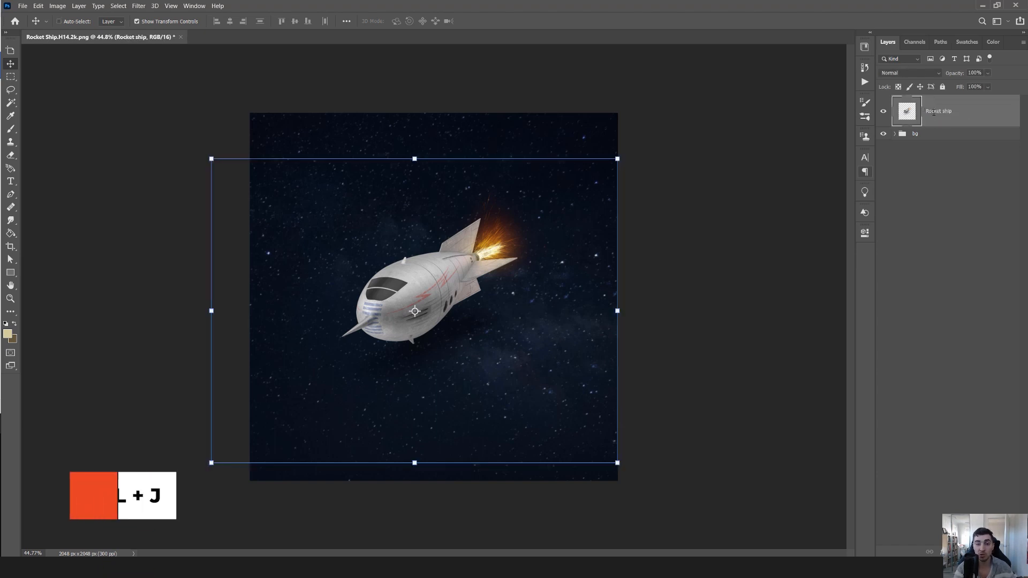
{"action": "key", "text": "ctrl+j"}
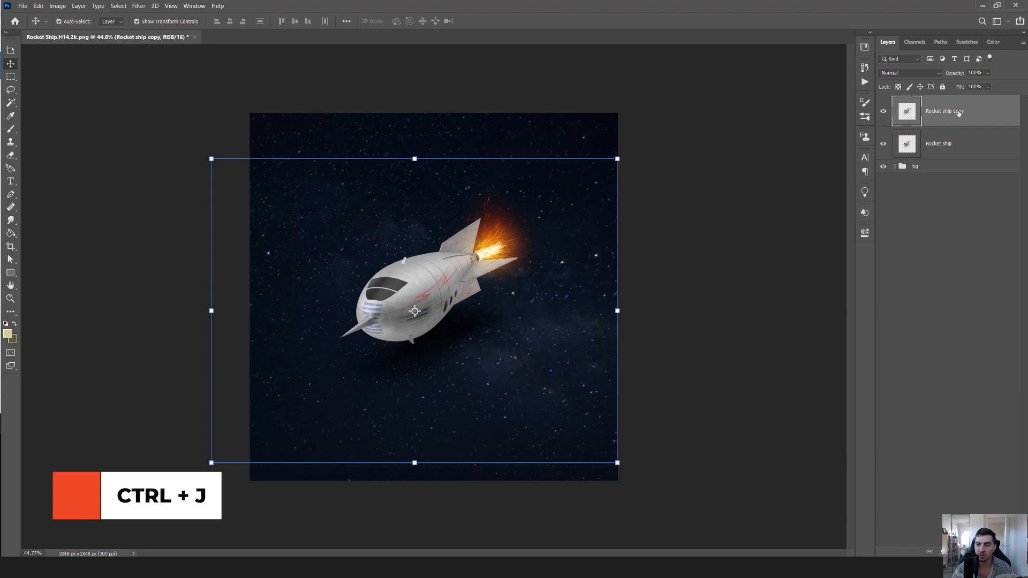
{"action": "mouse_move", "coordinate": [308, 239]}
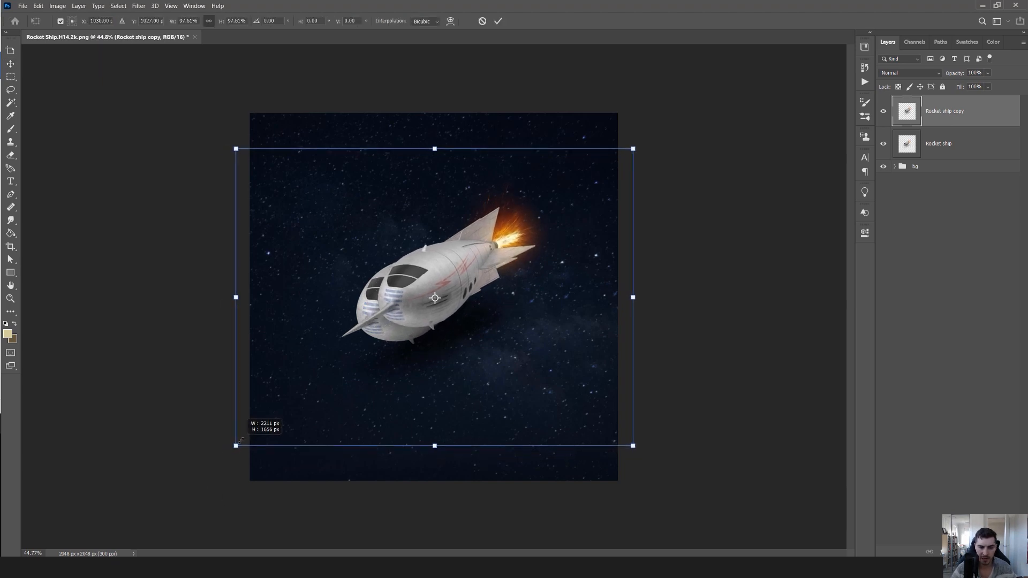
- Commit the free transform that scales and offsets the duplicate rocket
{"action": "left_click", "coordinate": [496, 21]}
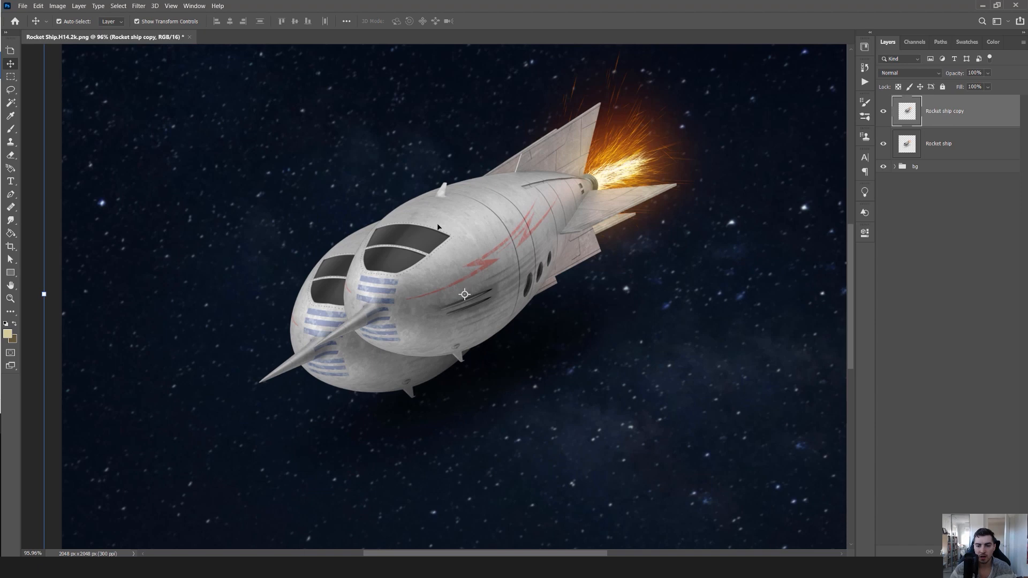
{"action": "mouse_move", "coordinate": [427, 147]}
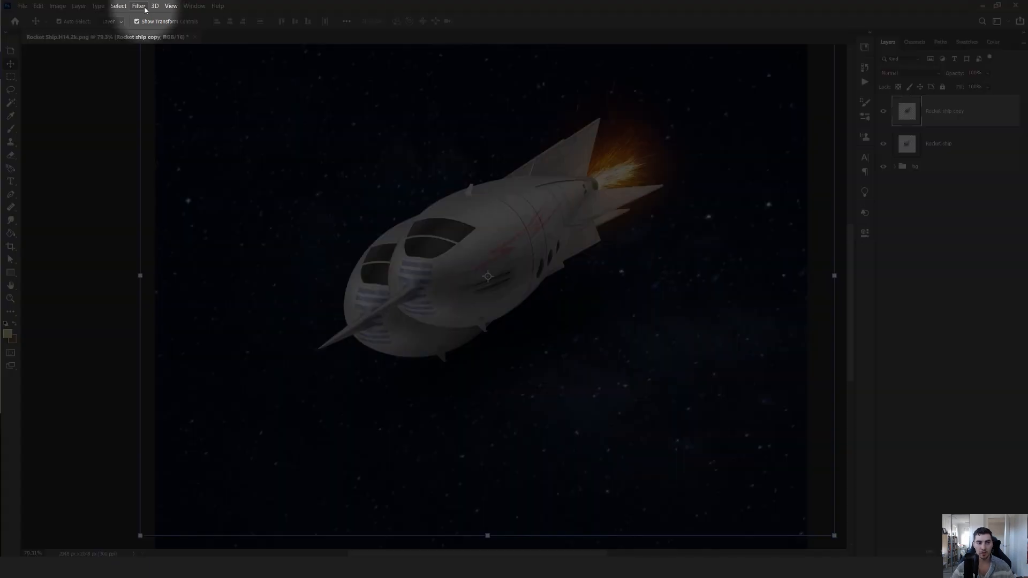
- Apply a Motion Blur of angle 31° and distance 103 px to Rocket ship copy
{"action": "left_click", "coordinate": [138, 6]}
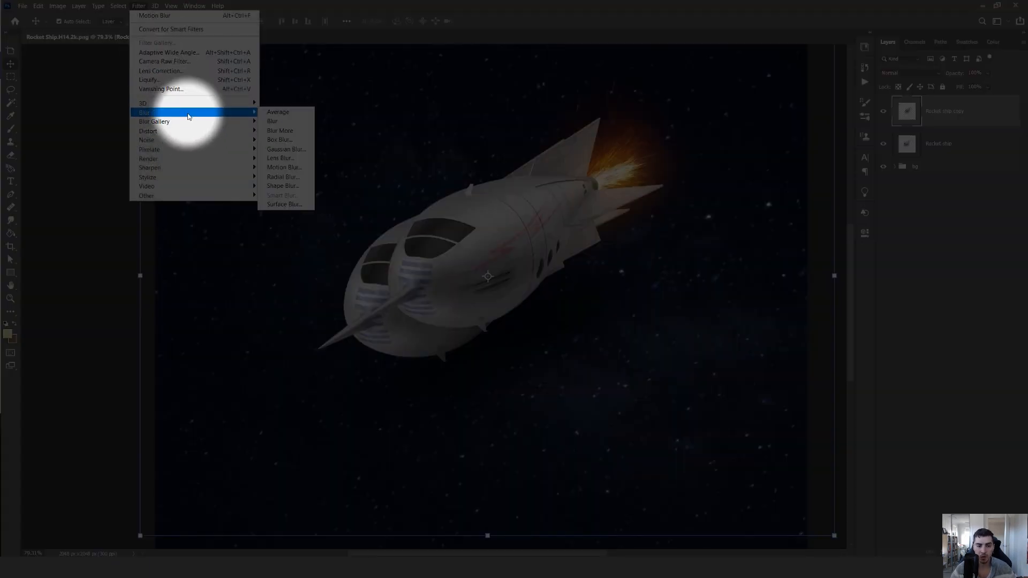
{"action": "mouse_move", "coordinate": [283, 167]}
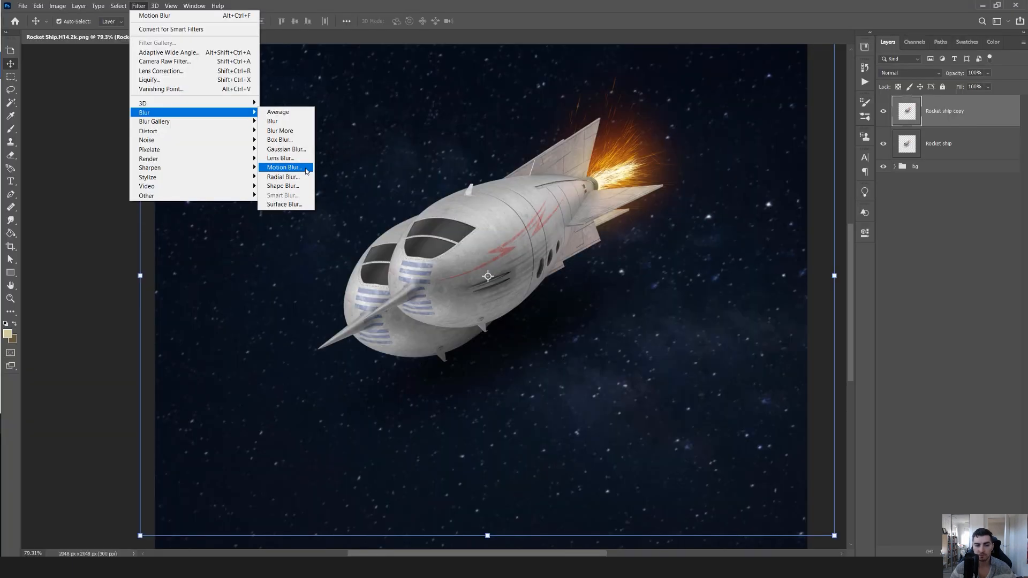
{"action": "left_click", "coordinate": [283, 167]}
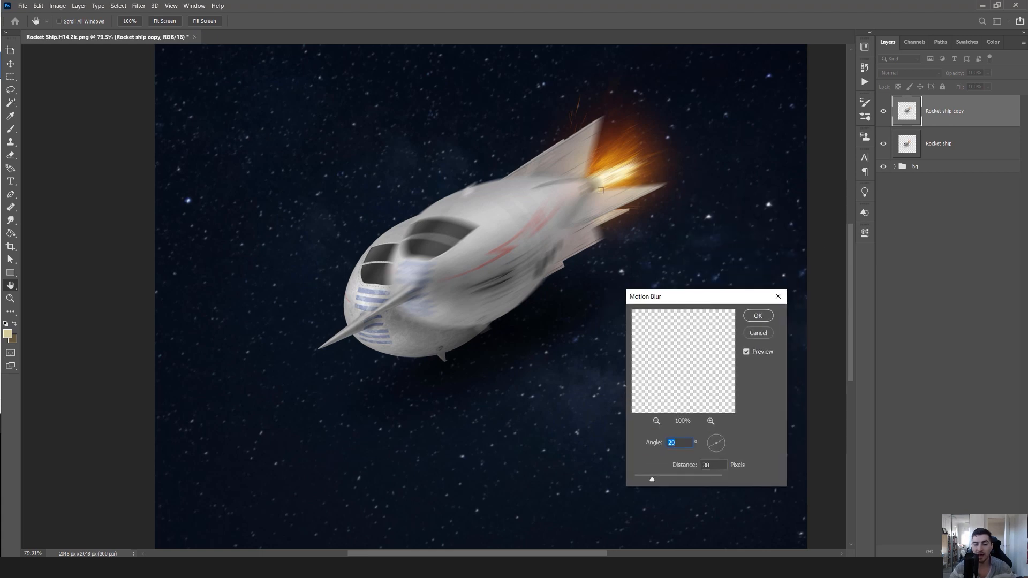
{"action": "mouse_move", "coordinate": [628, 359]}
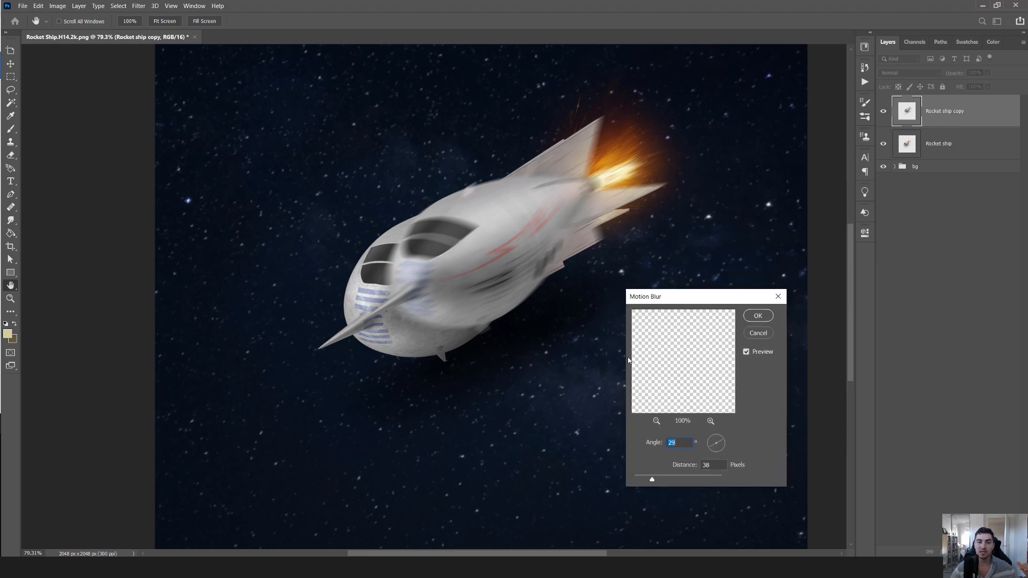
{"action": "mouse_move", "coordinate": [679, 328]}
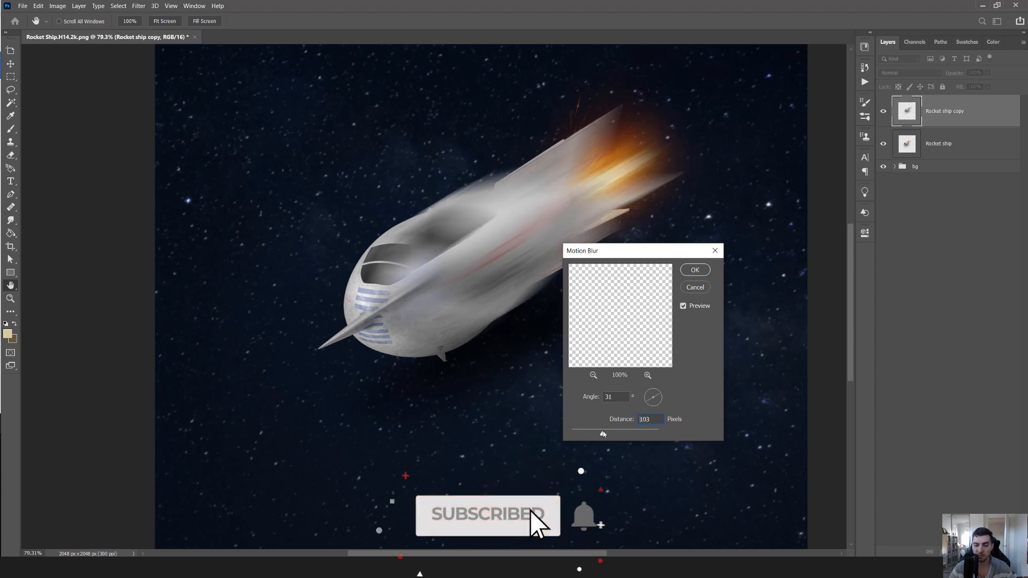
{"action": "triple_click", "coordinate": [650, 419]}
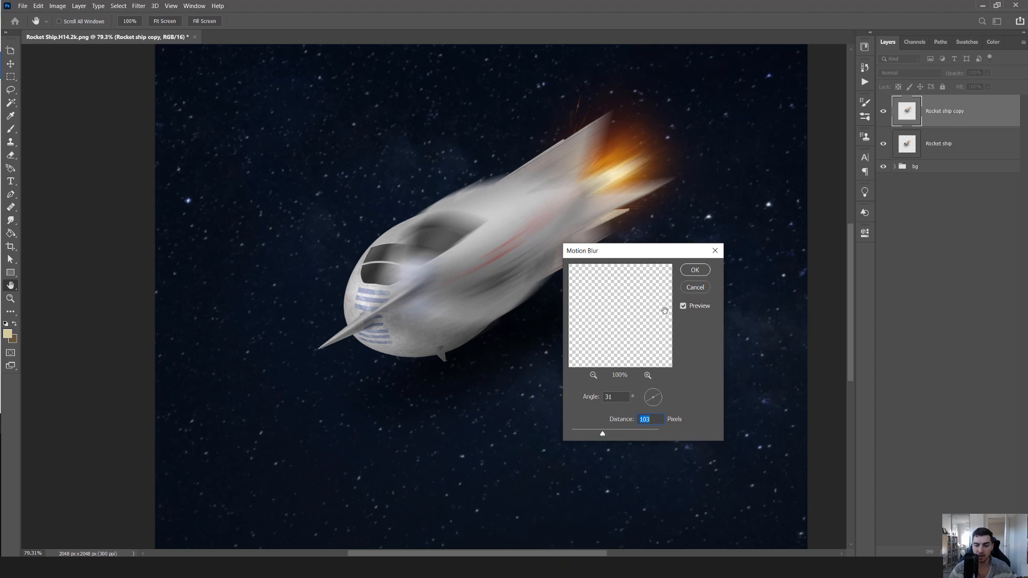
{"action": "left_click", "coordinate": [694, 270]}
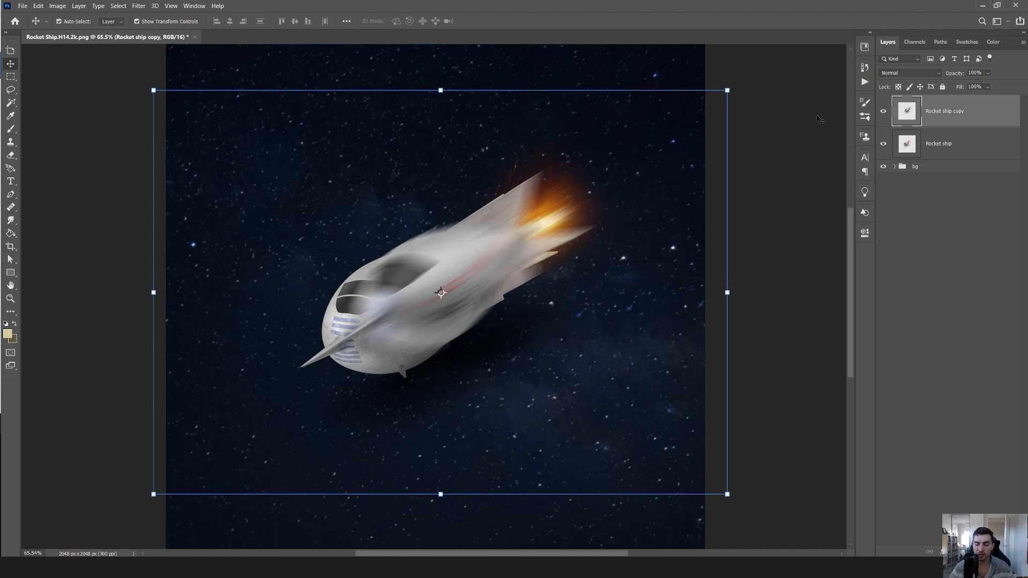
{"action": "mouse_move", "coordinate": [569, 185]}
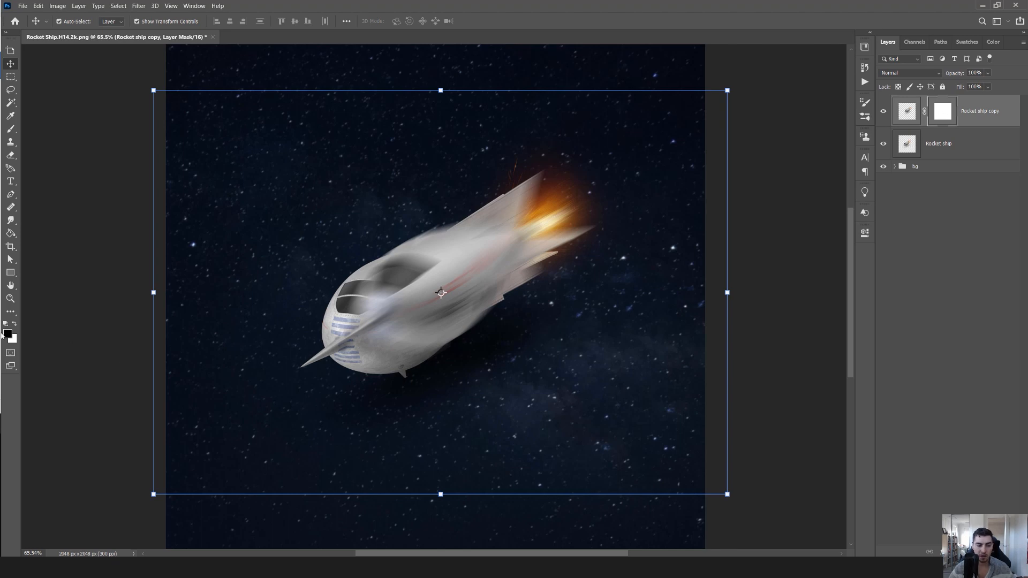
- Set the foreground colour to black #000000 for painting on the mask
{"action": "left_click", "coordinate": [7, 332]}
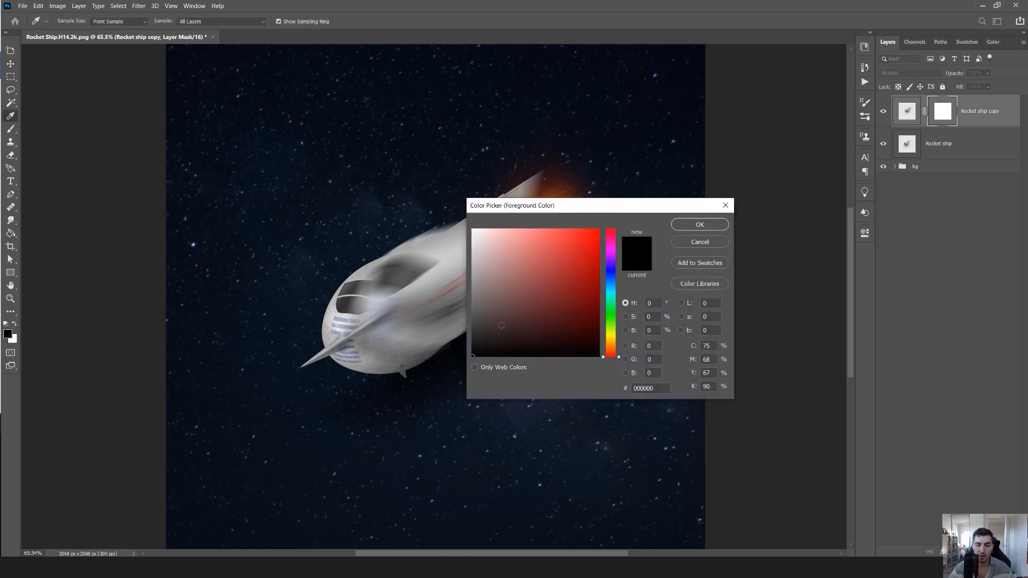
{"action": "triple_click", "coordinate": [643, 388]}
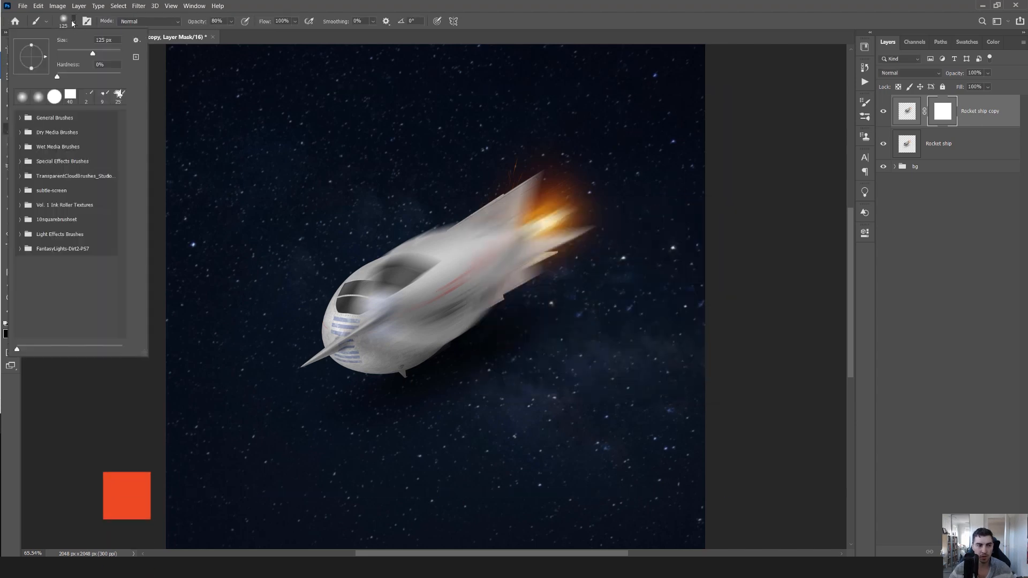
- Paint black over the rocket's nose on the mask with the soft brush, keeping the nose sharp
{"action": "key", "text": "b"}
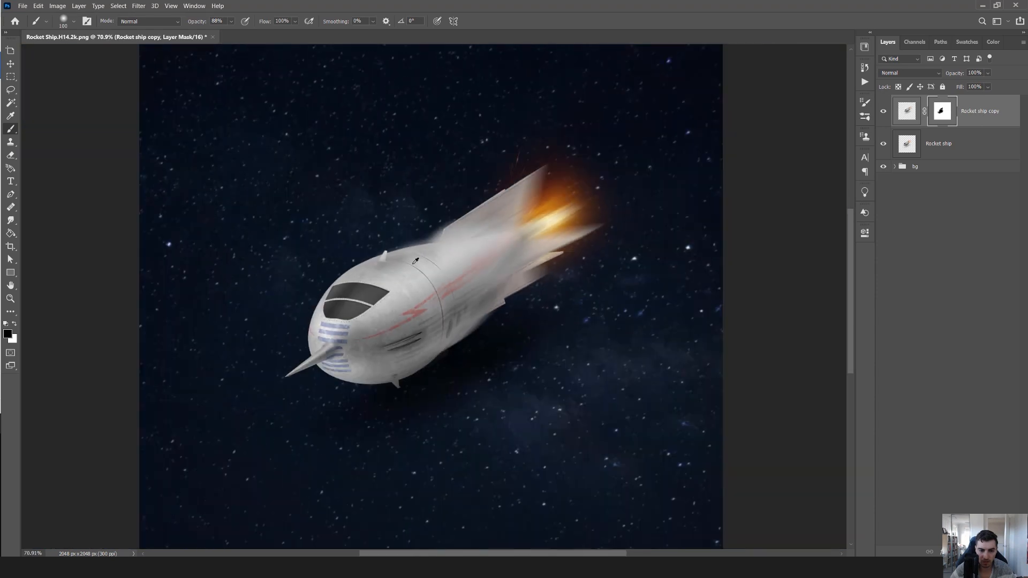
{"action": "left_click", "coordinate": [11, 63]}
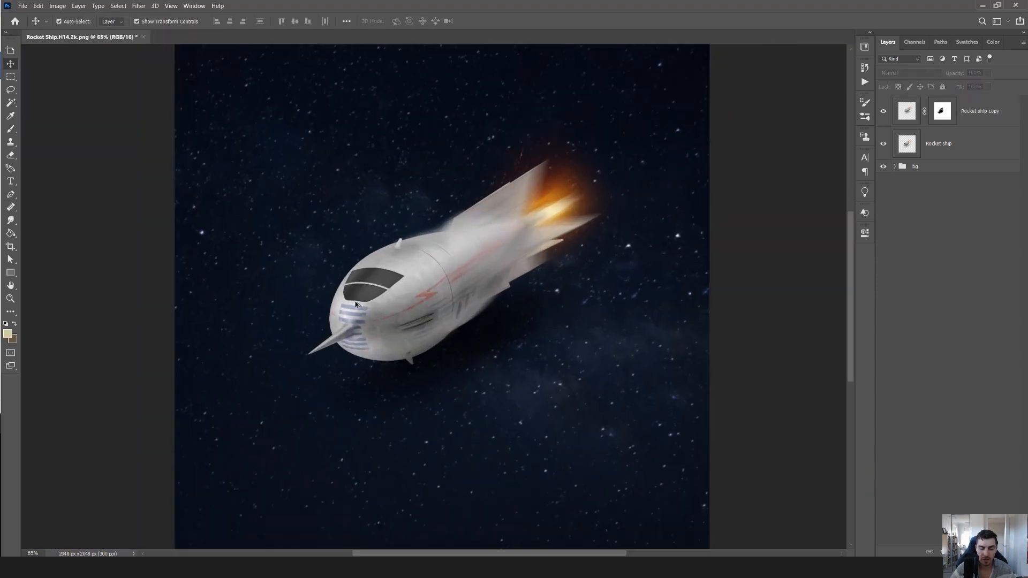
- Reposition and rescale the blurred copy so its streaks trail tightly behind the rocket
{"action": "right_click", "coordinate": [883, 110]}
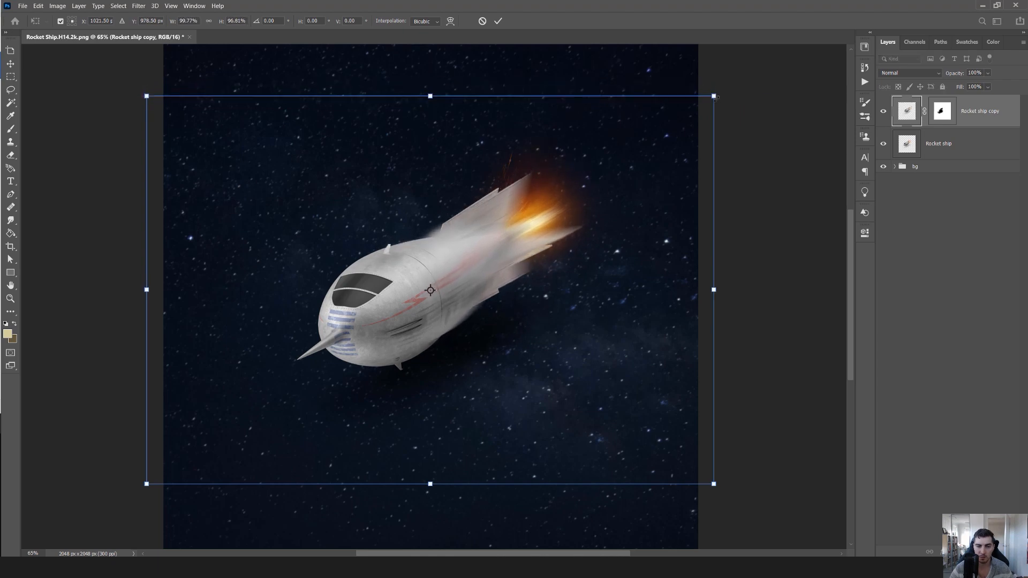
{"action": "left_click", "coordinate": [498, 20]}
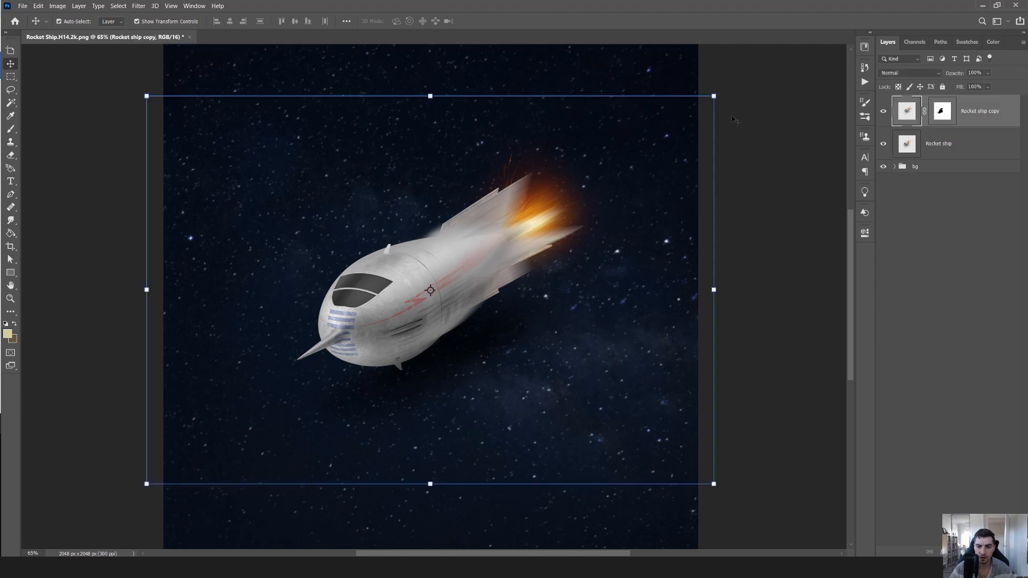